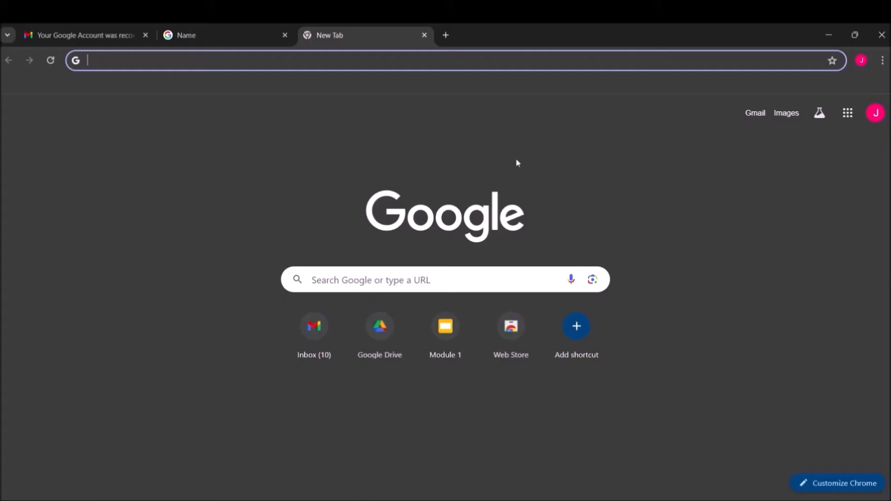
mouse_move(516, 171)
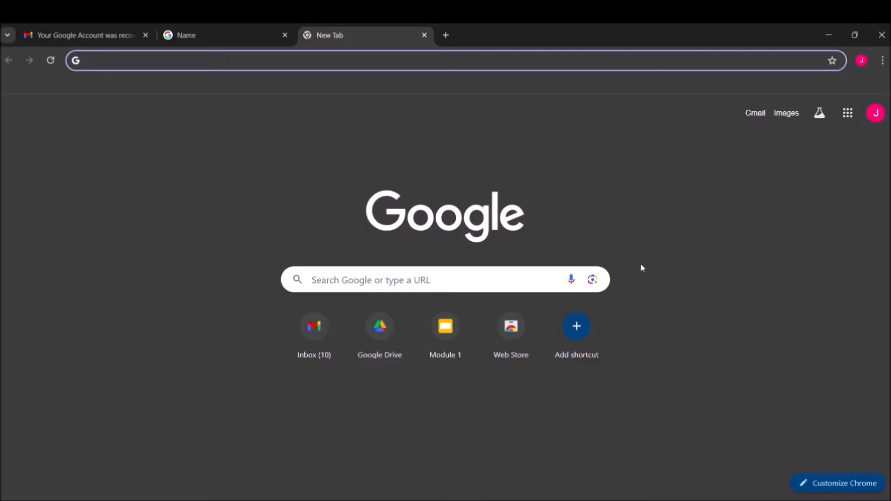
mouse_move(786, 226)
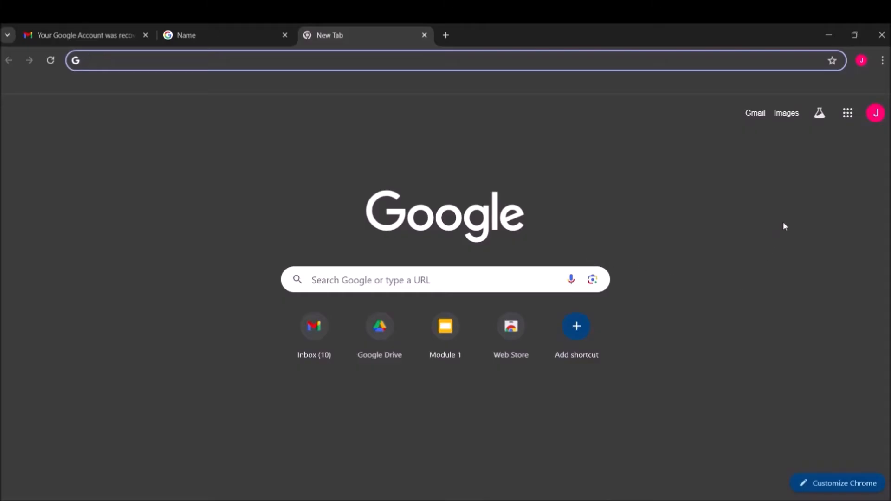
mouse_move(847, 219)
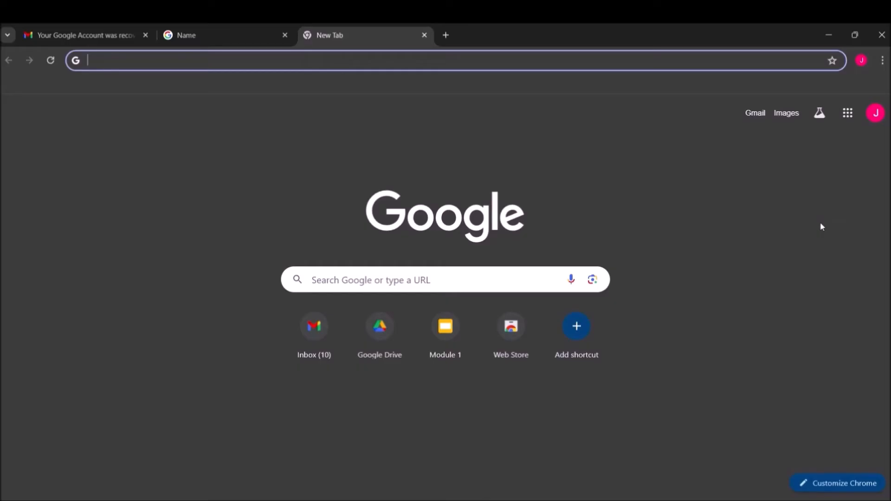
mouse_move(887, 279)
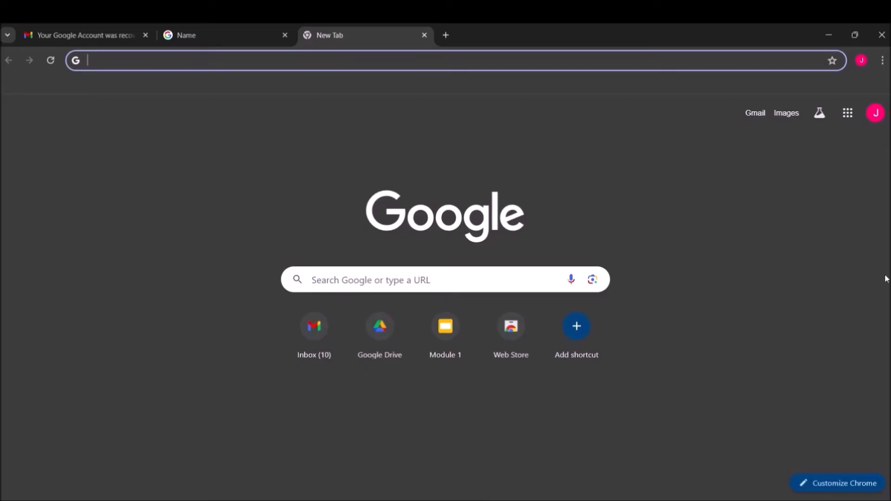
Open the signed-in account panel from the Chrome profile avatar on the new tab page.
click(876, 113)
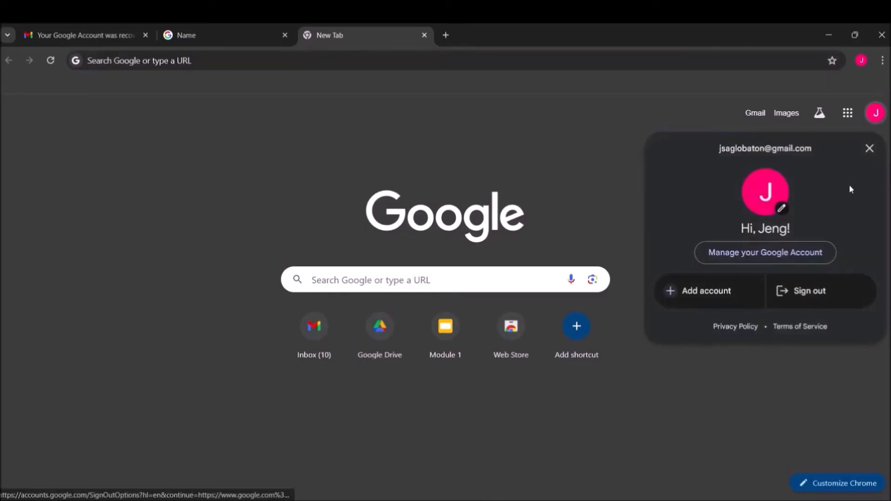
Go to Manage your Google Account, Personal info, and open the Name editor.
click(766, 252)
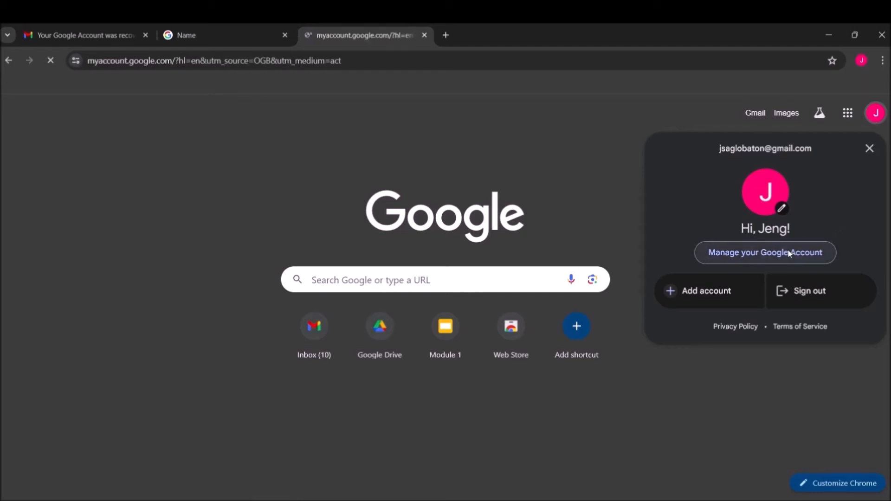
click(765, 253)
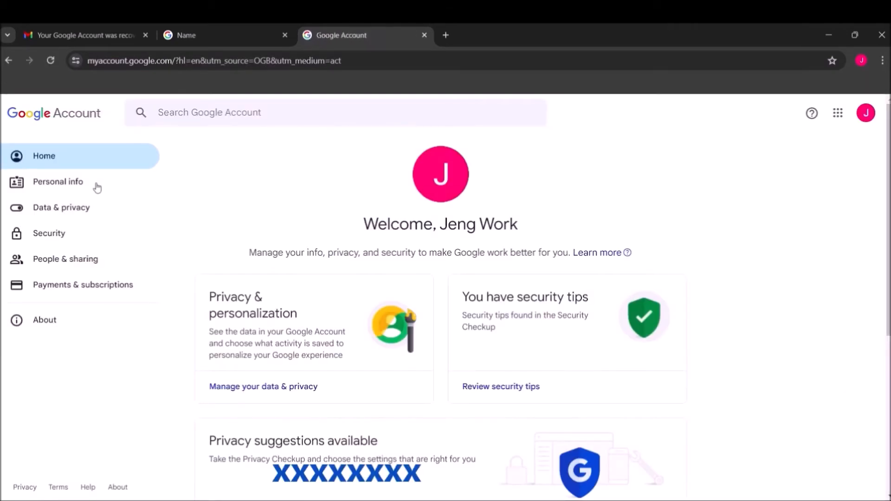
click(57, 182)
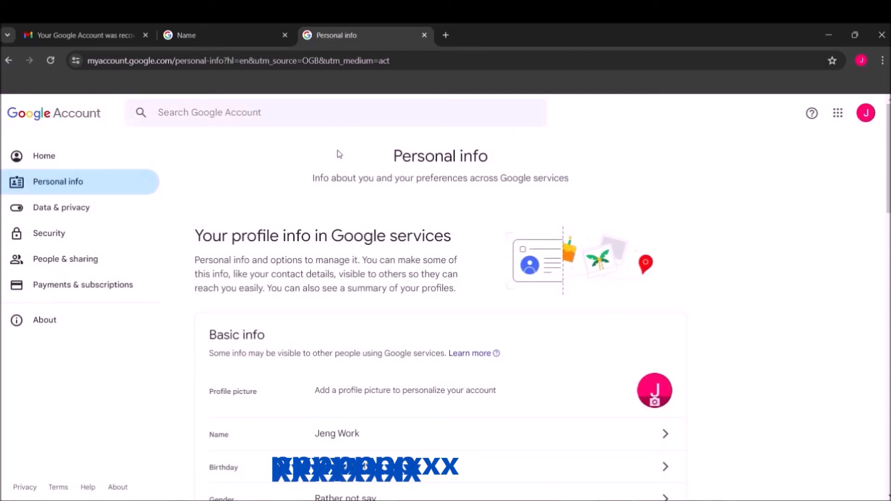
mouse_move(660, 446)
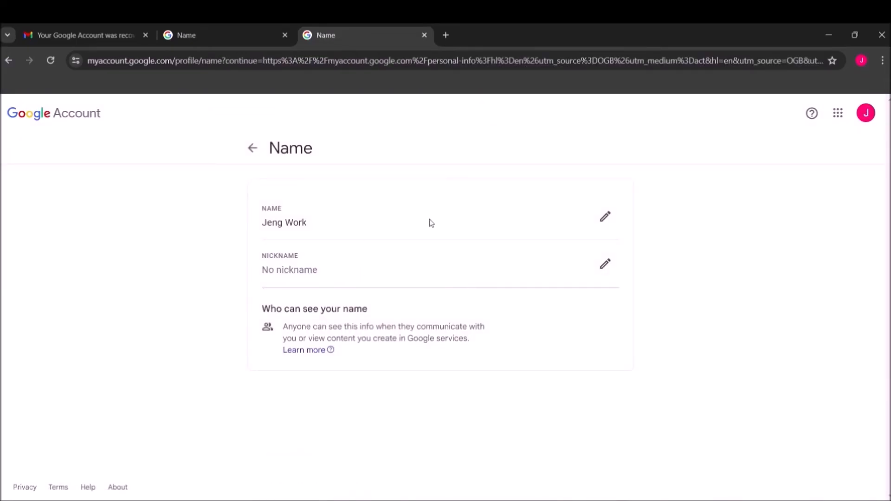
click(605, 217)
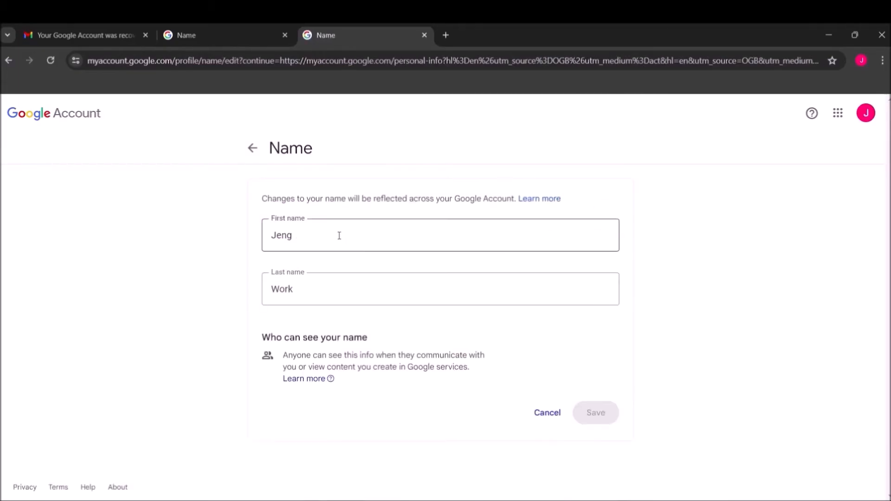
double_click(281, 235)
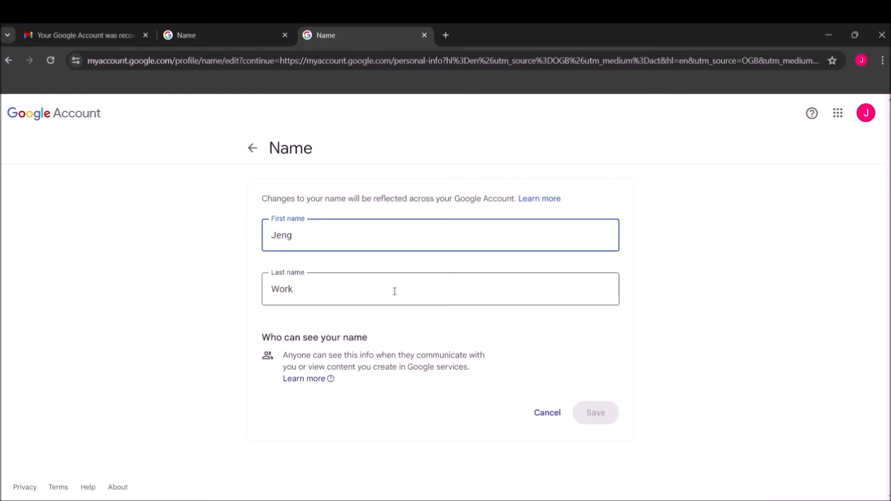
click(338, 293)
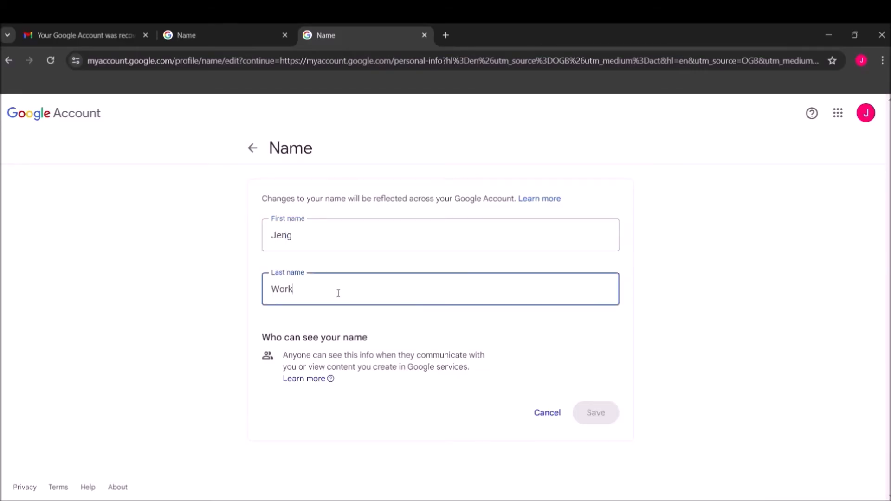
text(Lob)
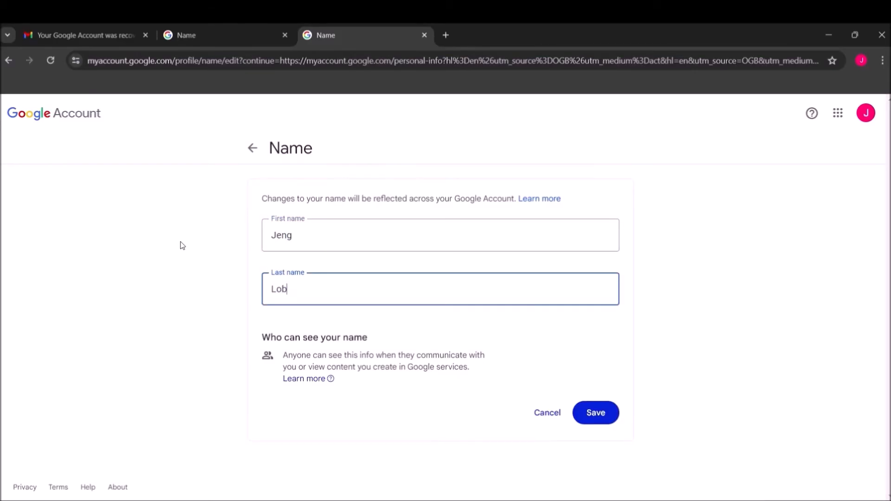
text(aton)
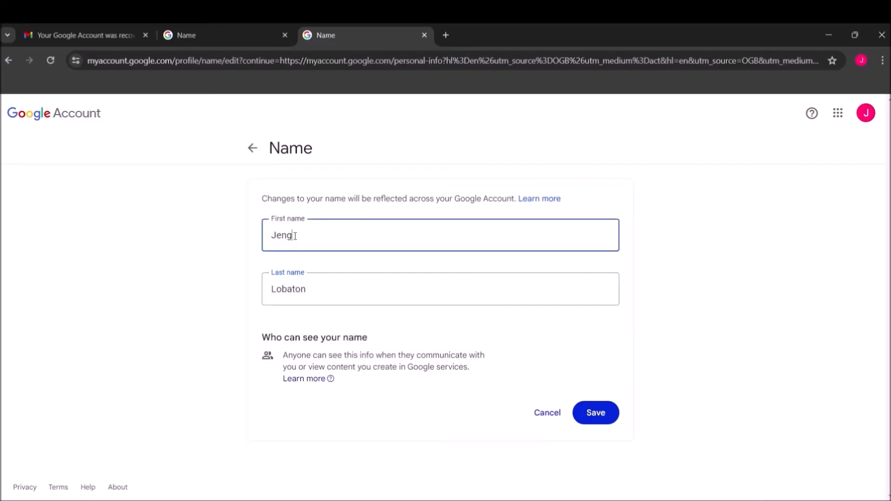
text(Suzy)
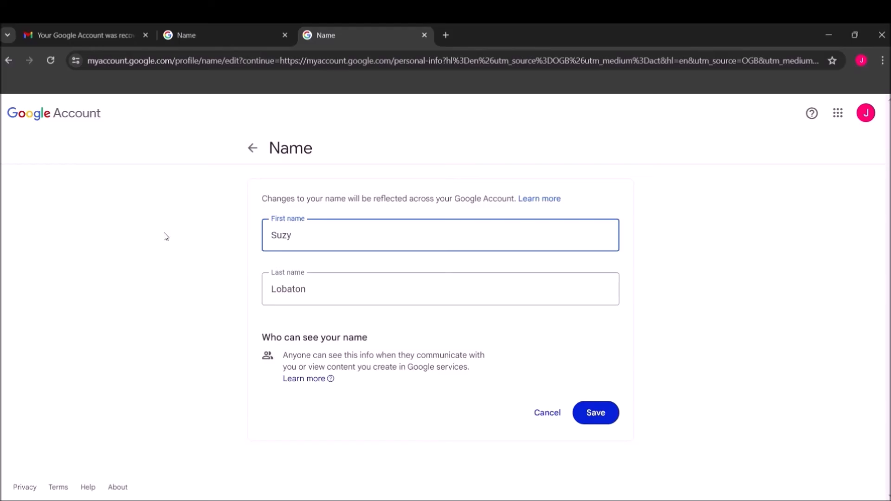
click(596, 413)
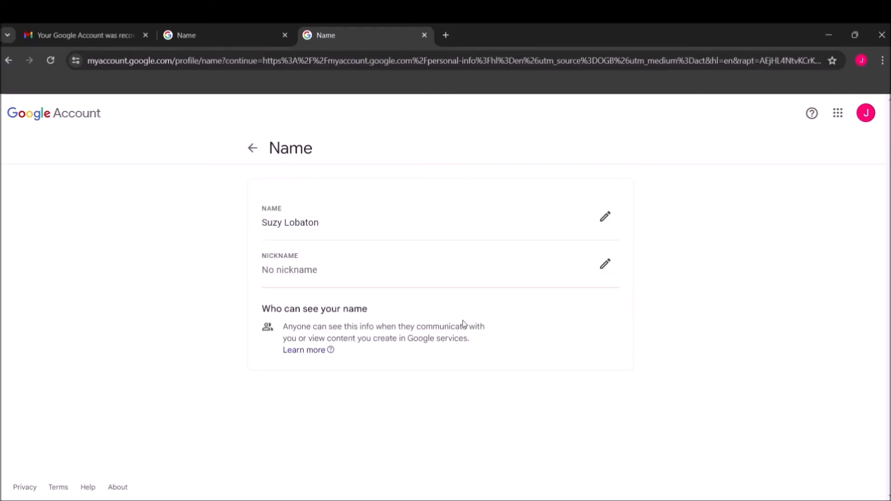
mouse_move(722, 171)
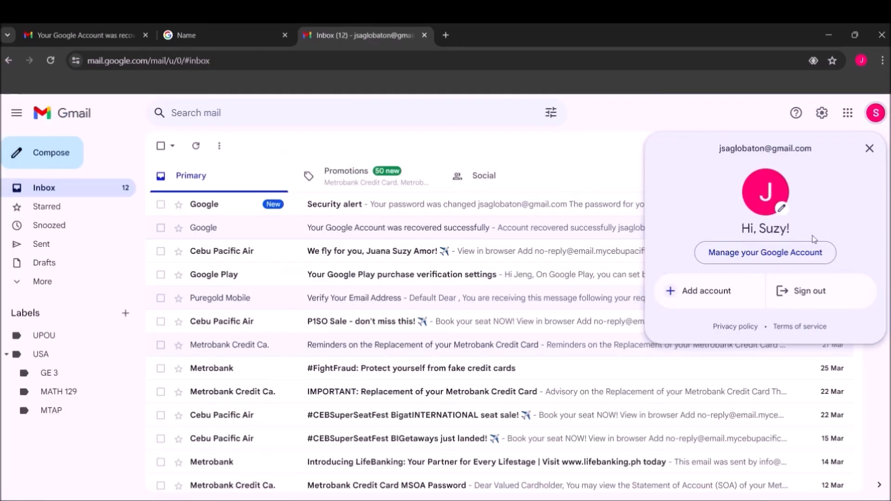
Open the Google Account home page to confirm it welcomes Suzy Lobaton.
click(766, 253)
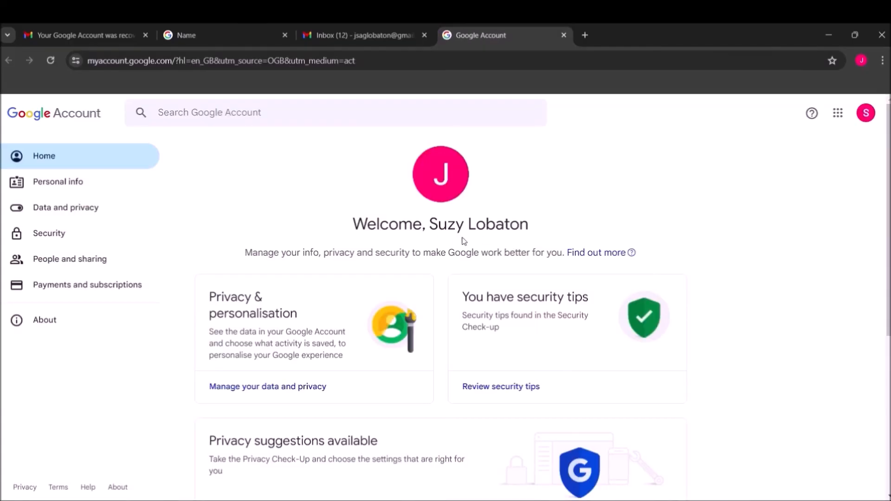
mouse_move(544, 238)
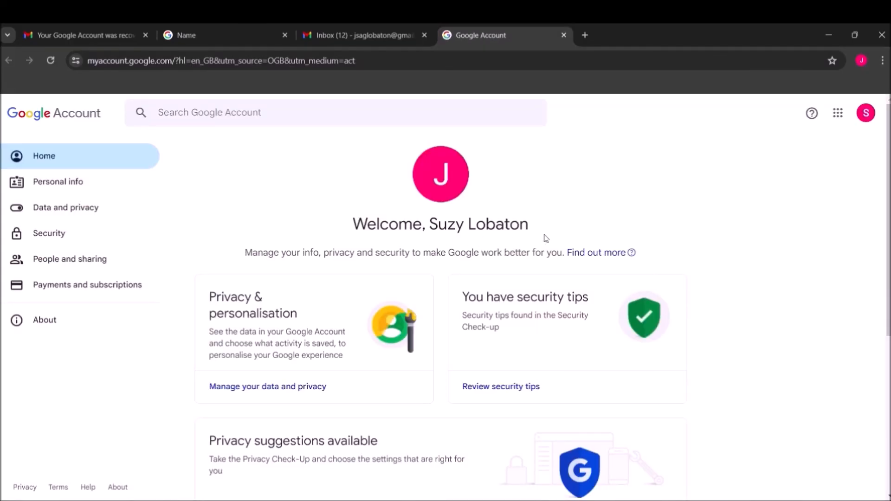